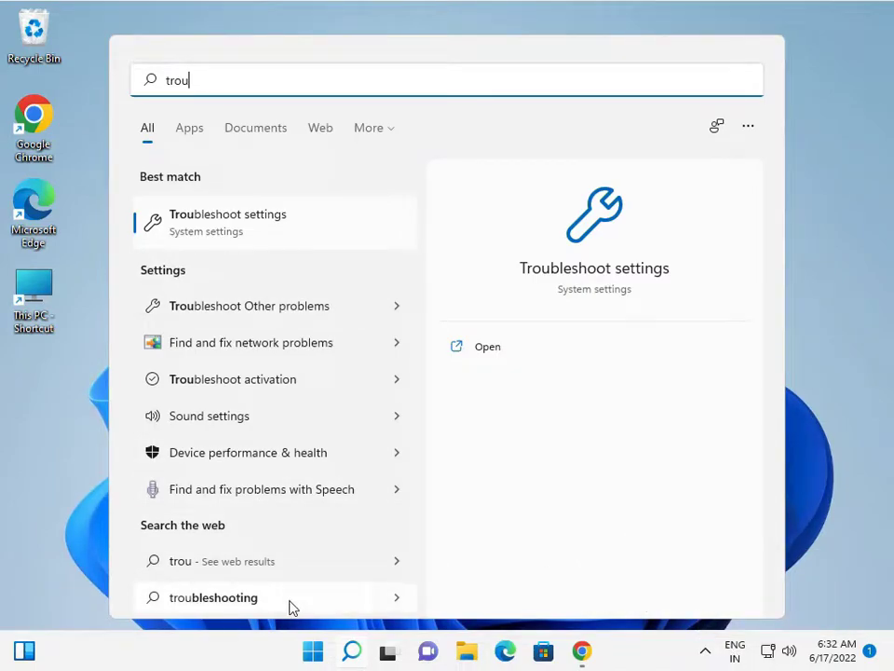
mouse_move(206, 222)
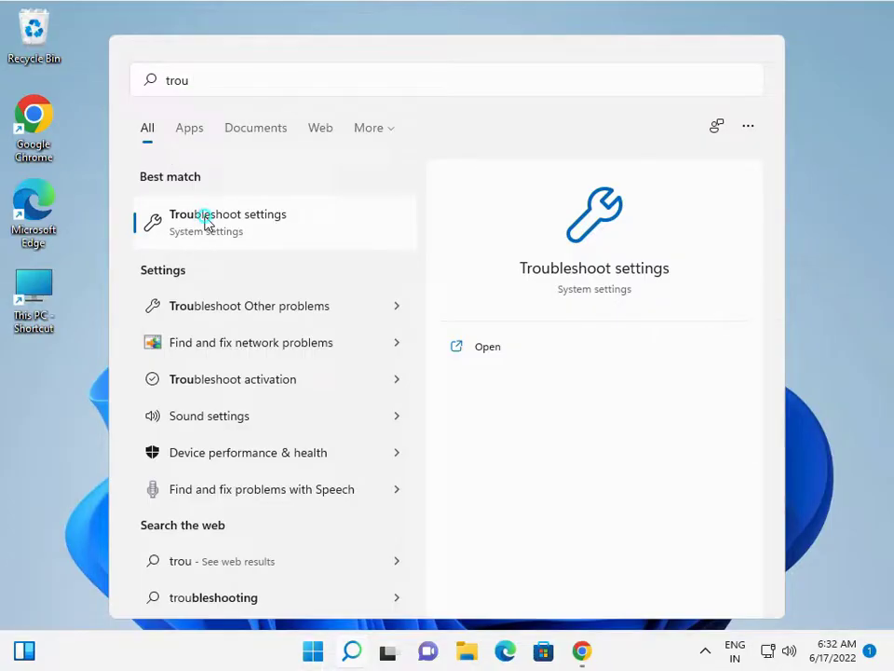
- Open Troubleshoot settings and run the Windows Update troubleshooter under Other troubleshooters
click(227, 222)
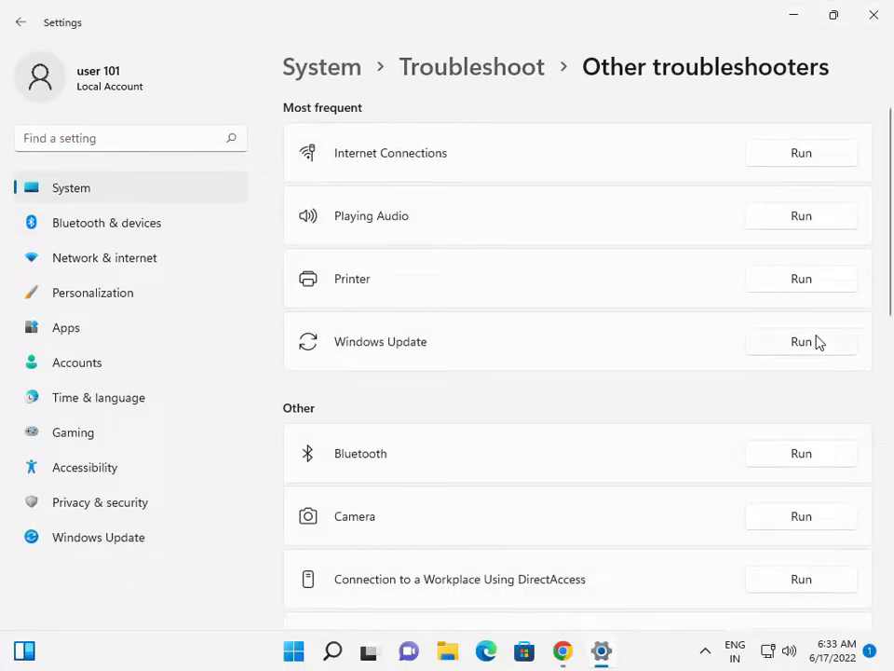
click(781, 341)
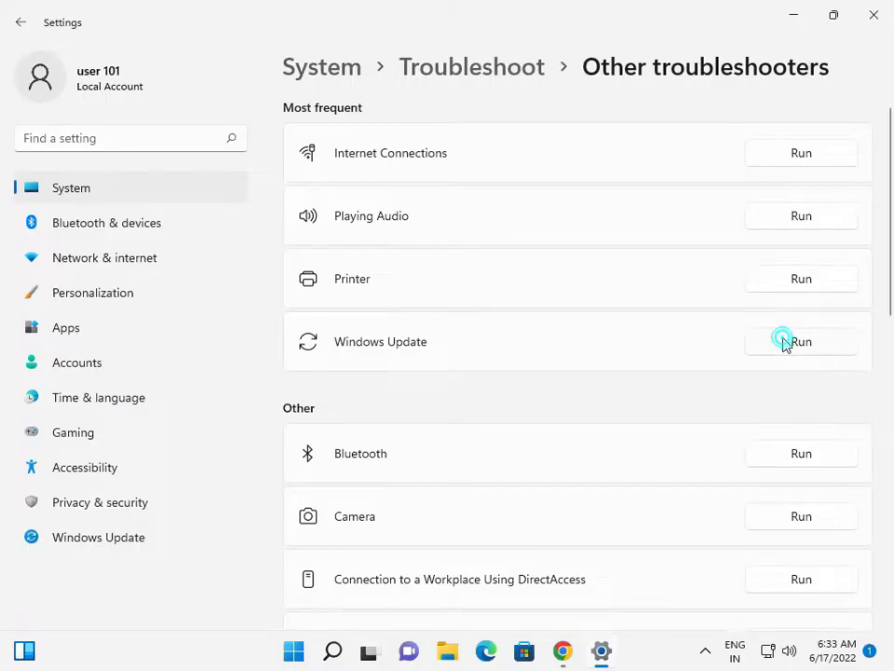
click(801, 341)
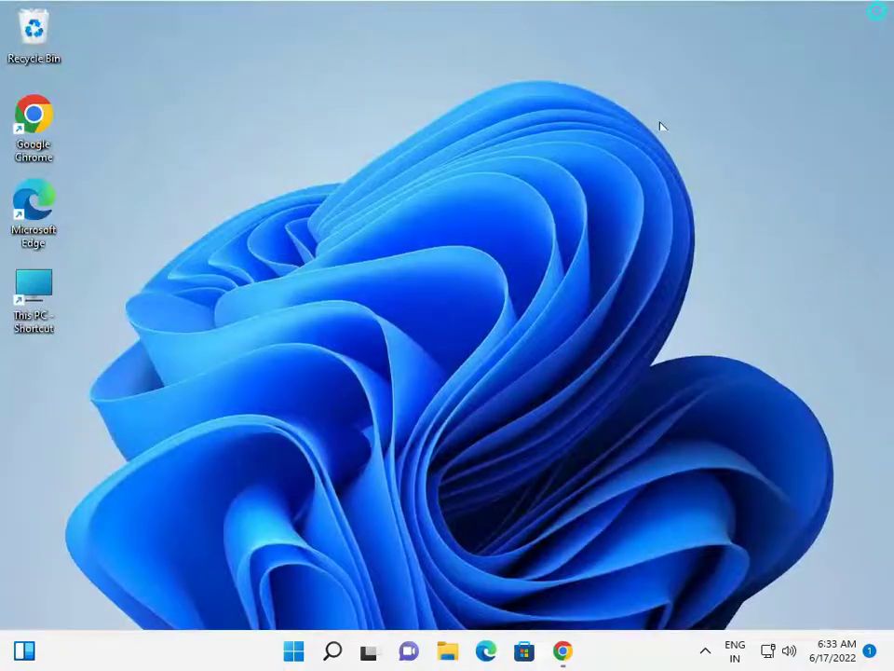
mouse_move(399, 286)
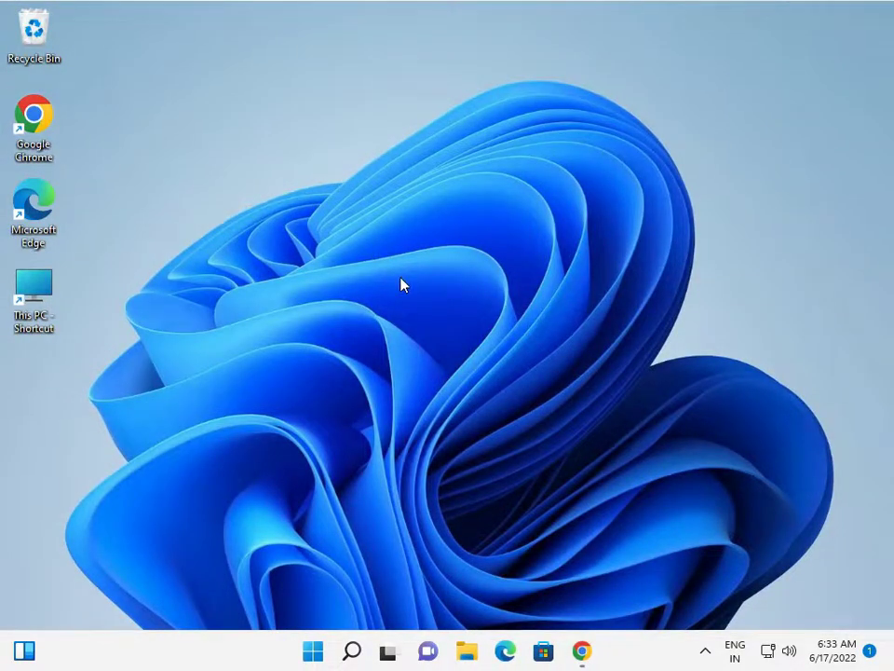
right_click(405, 287)
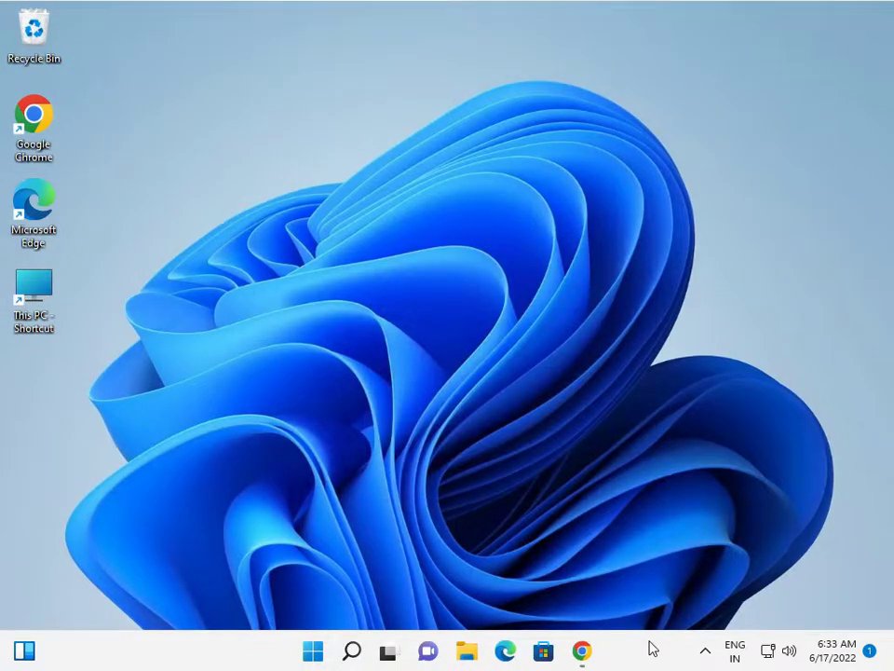
mouse_move(153, 192)
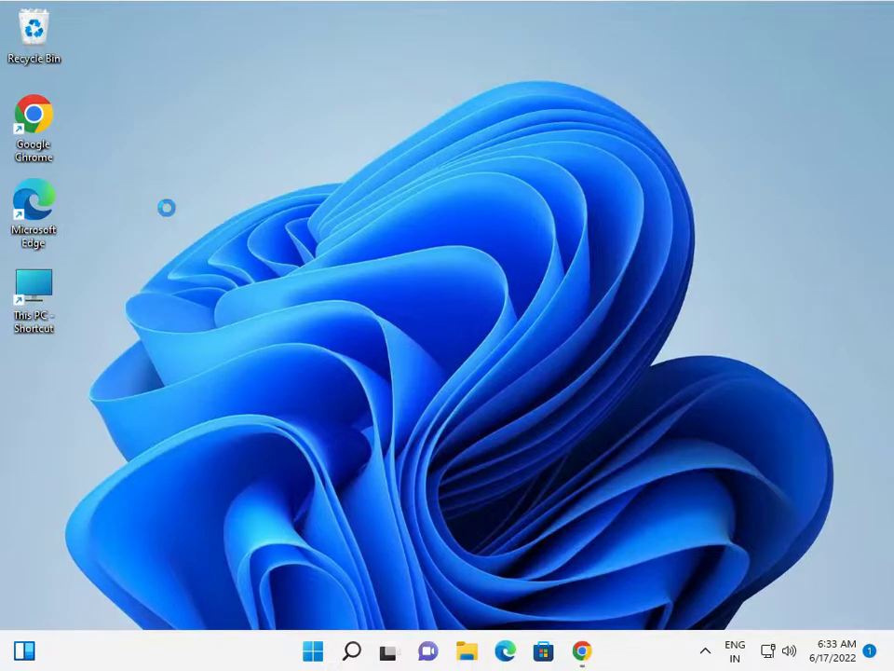
right_click(166, 207)
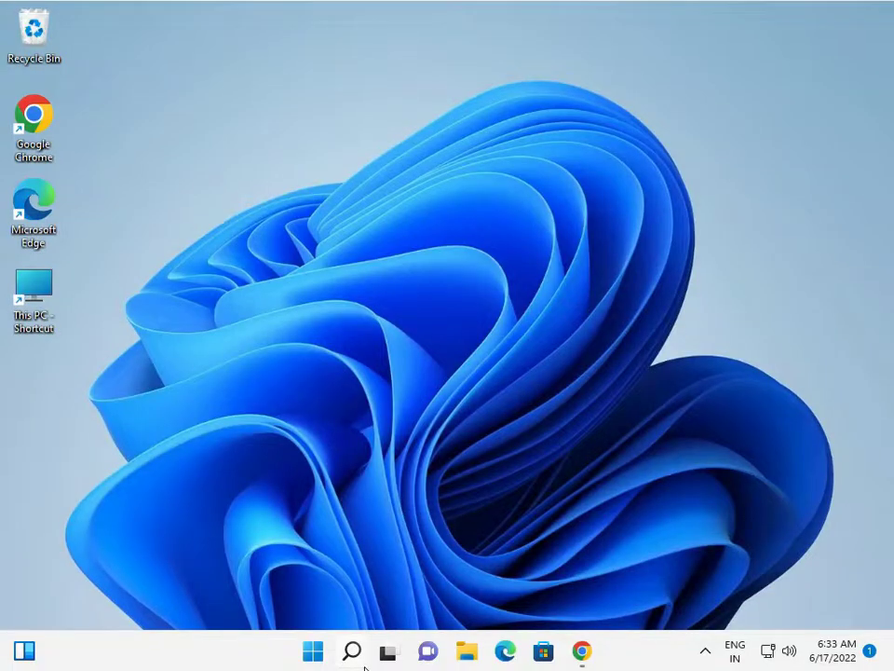
text(con)
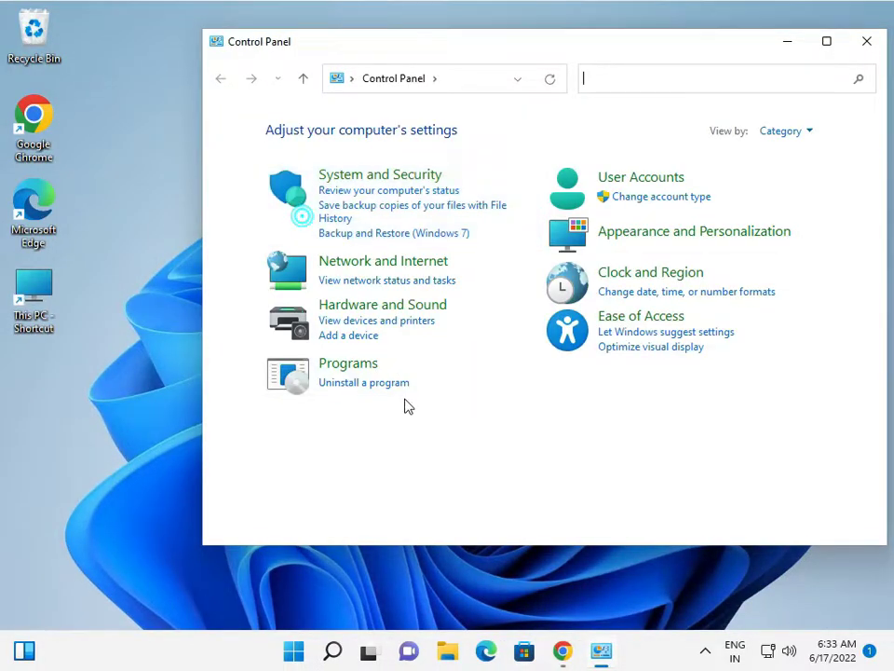
- Uninstall Microsoft Update Health Tools from the Programs and Features list
click(363, 382)
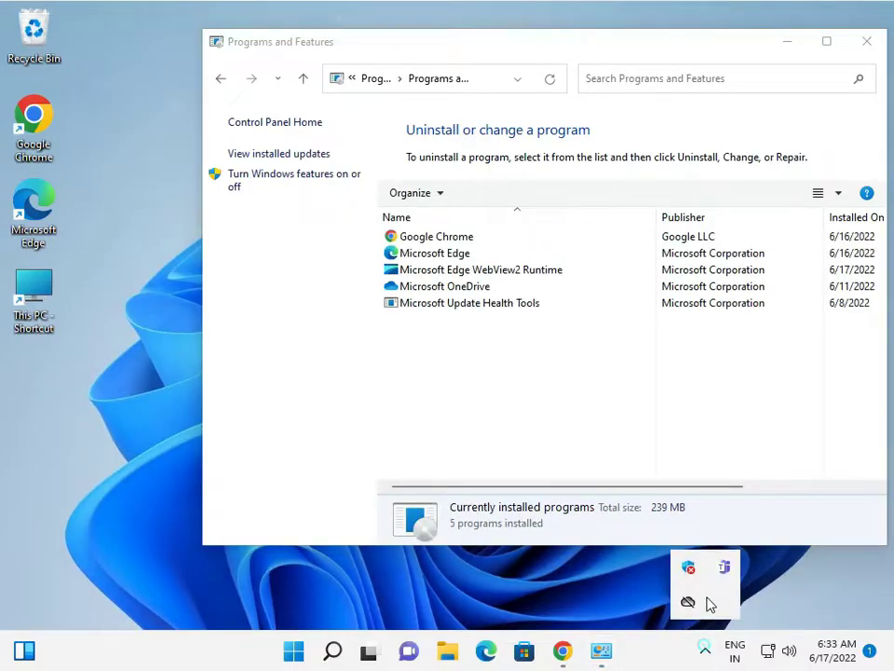
mouse_move(530, 336)
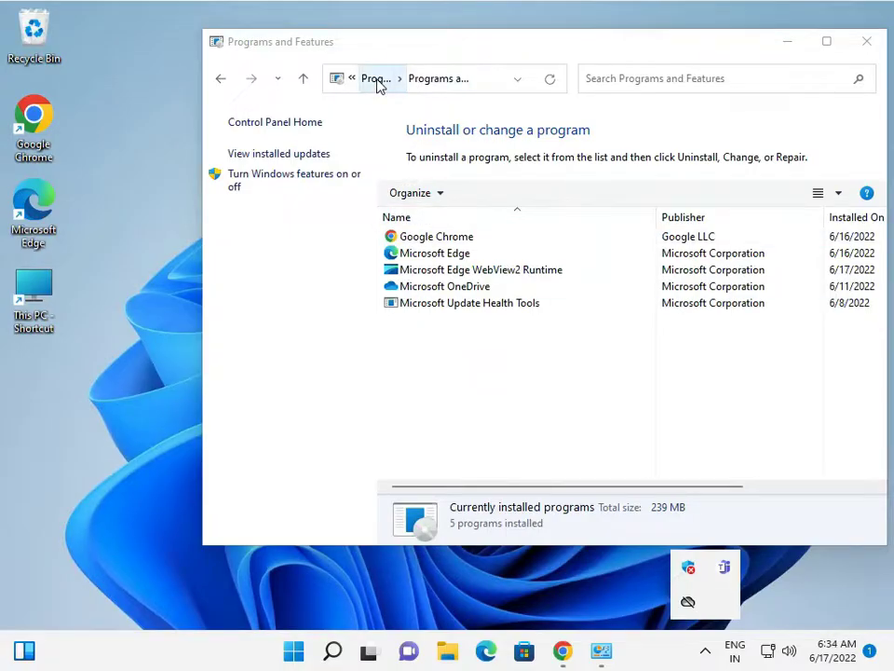
click(469, 302)
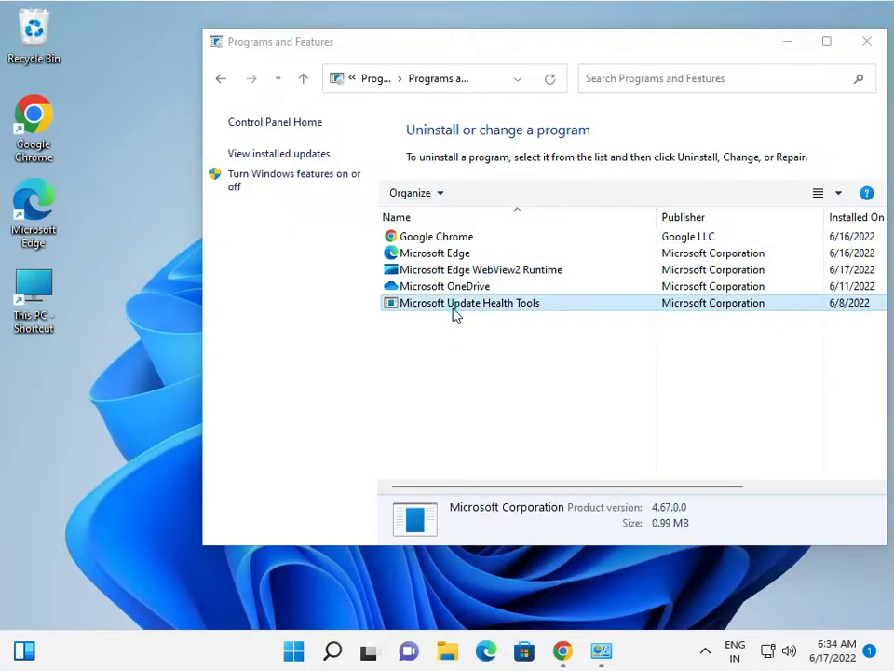
right_click(450, 308)
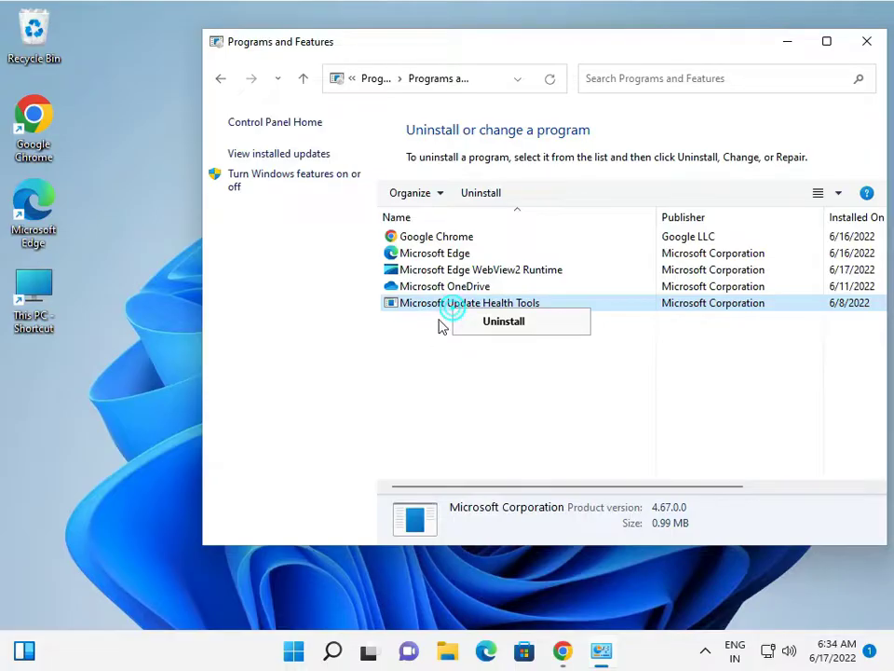
click(867, 43)
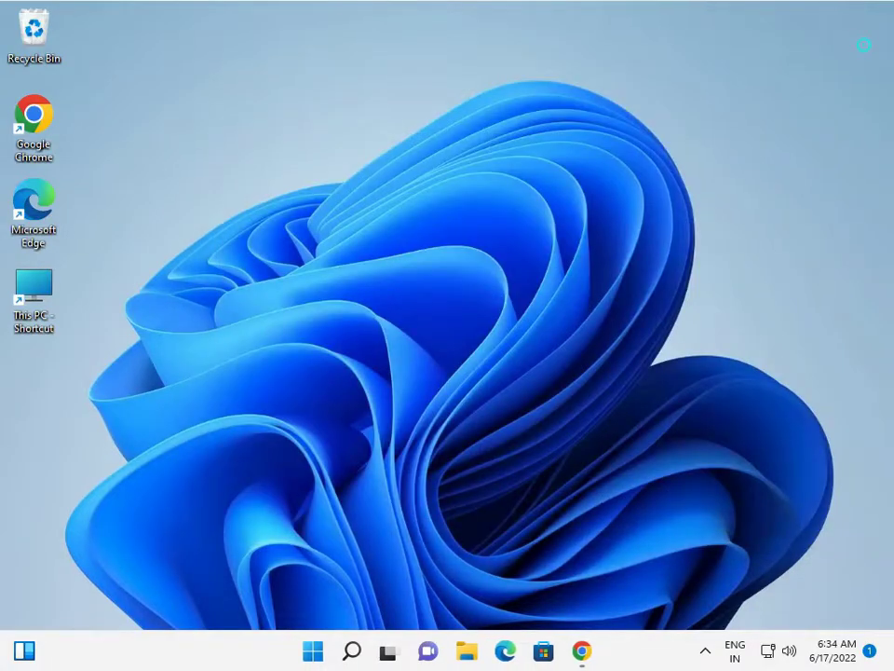
mouse_move(701, 643)
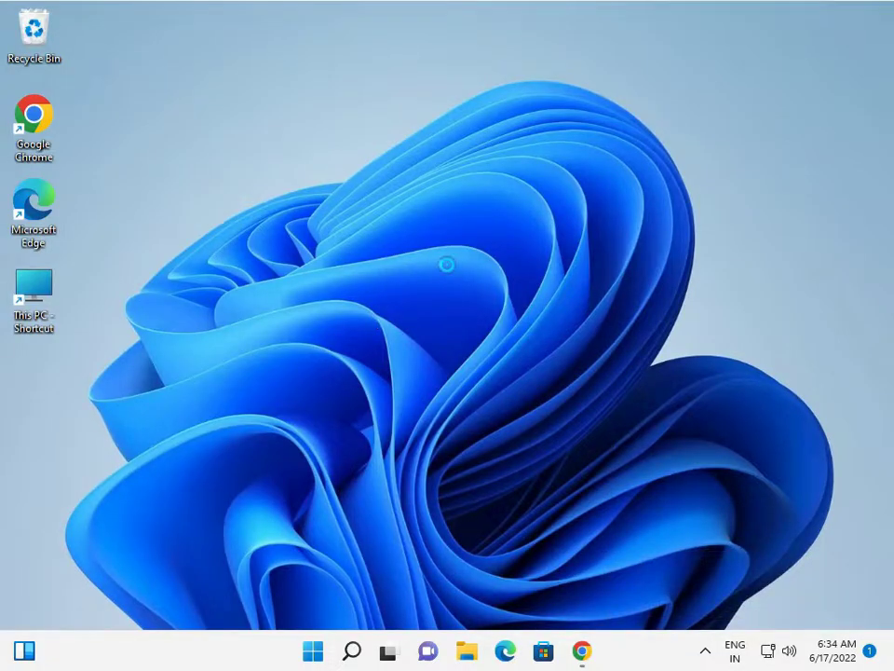
right_click(446, 267)
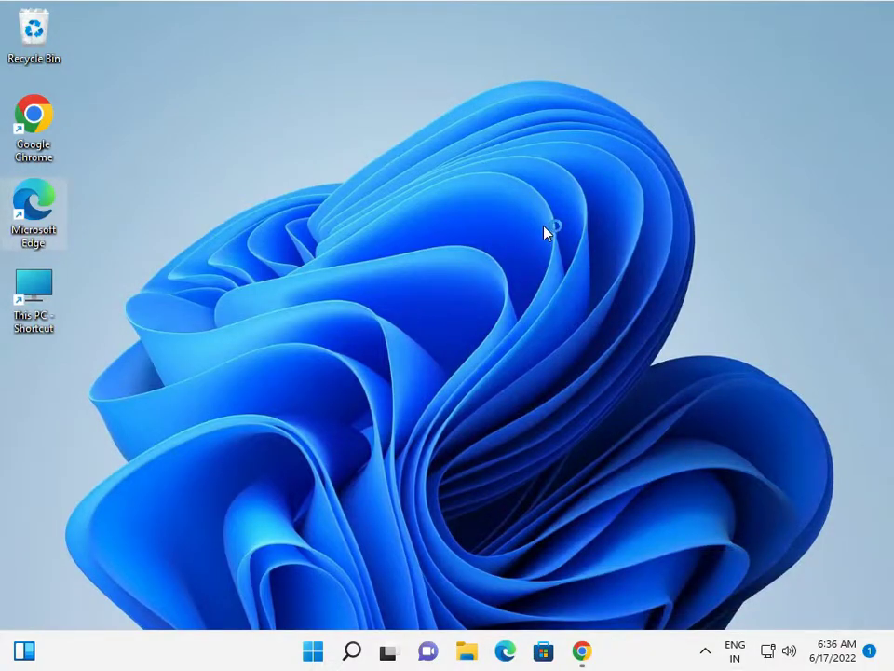
mouse_move(254, 356)
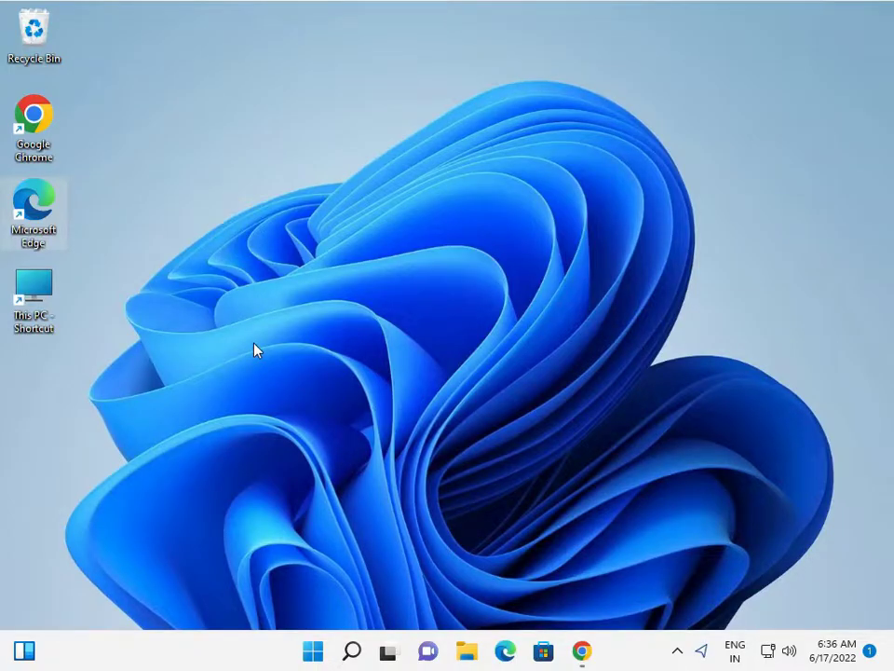
mouse_move(261, 346)
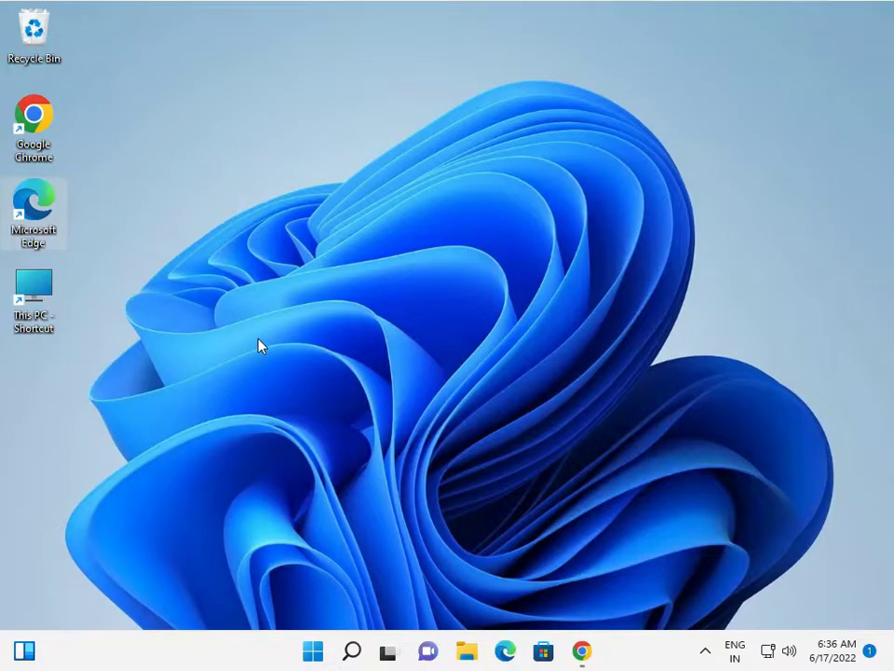
mouse_move(633, 659)
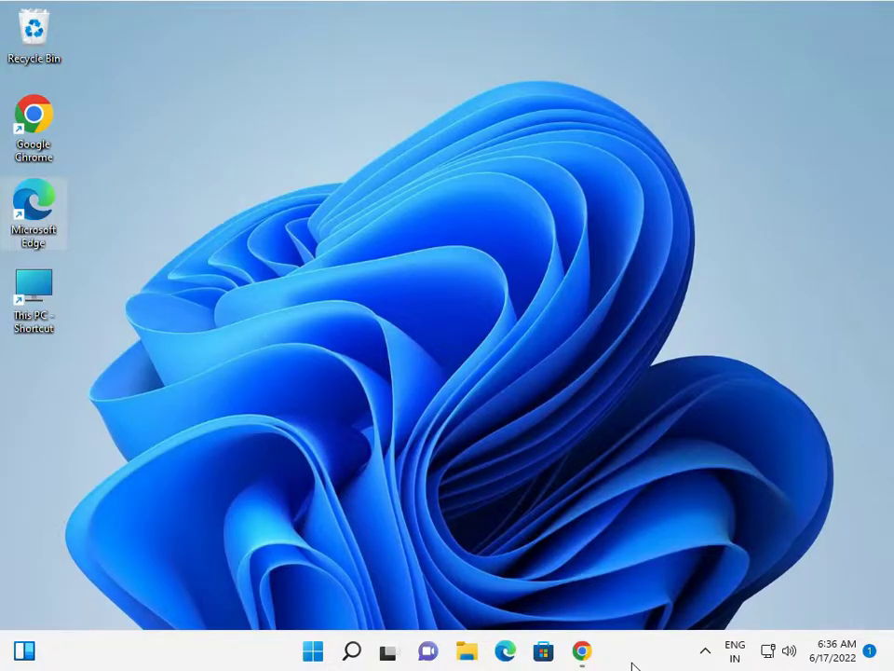
mouse_move(559, 521)
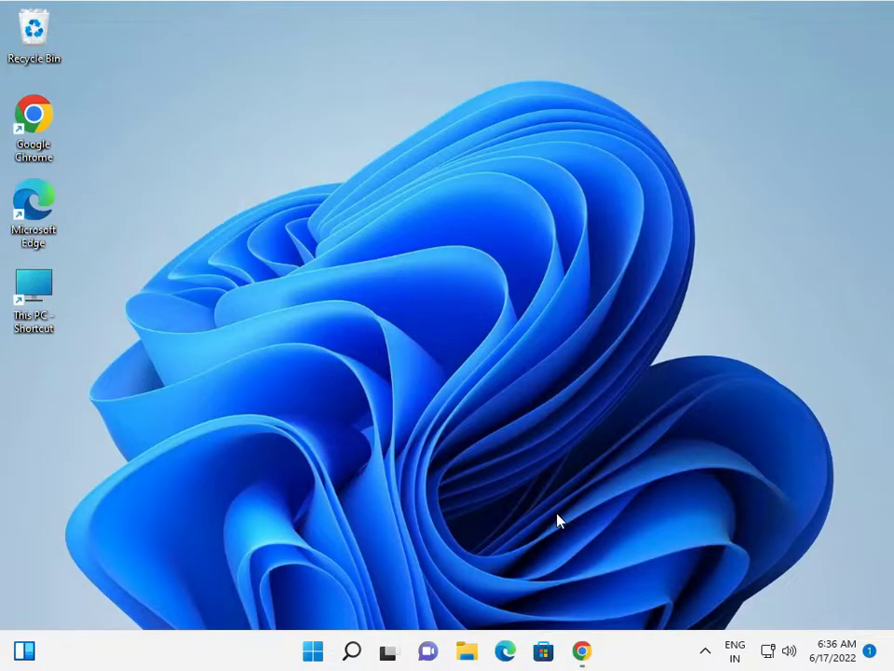
- Search 'cmd' from the Start menu and run Command Prompt as administrator
click(312, 650)
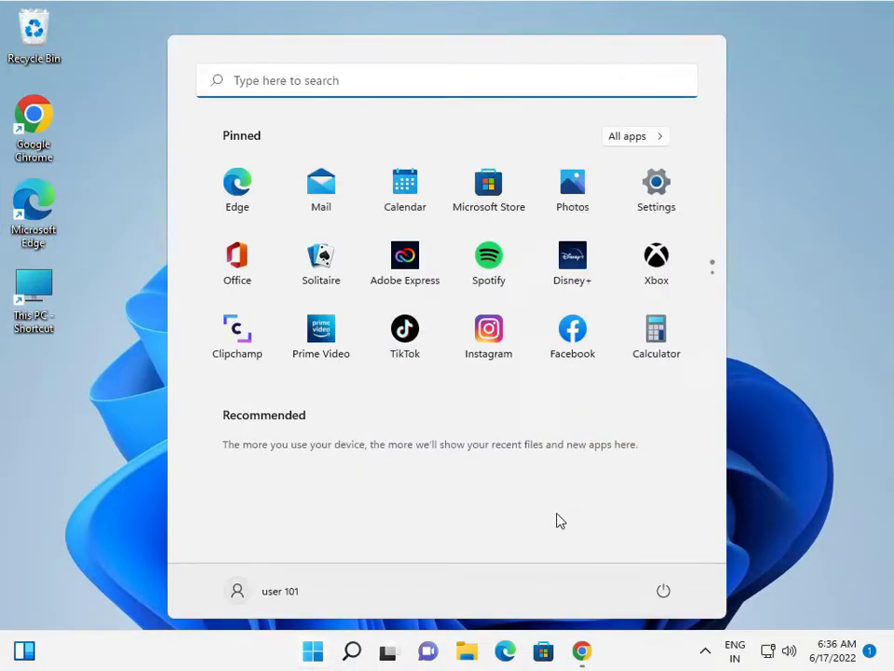
text(cmd)
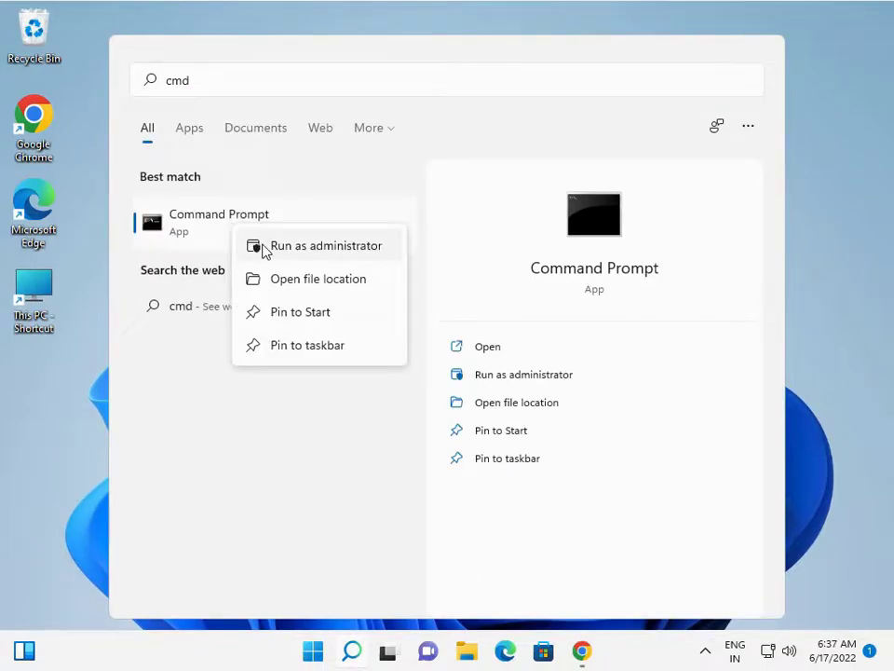
click(326, 245)
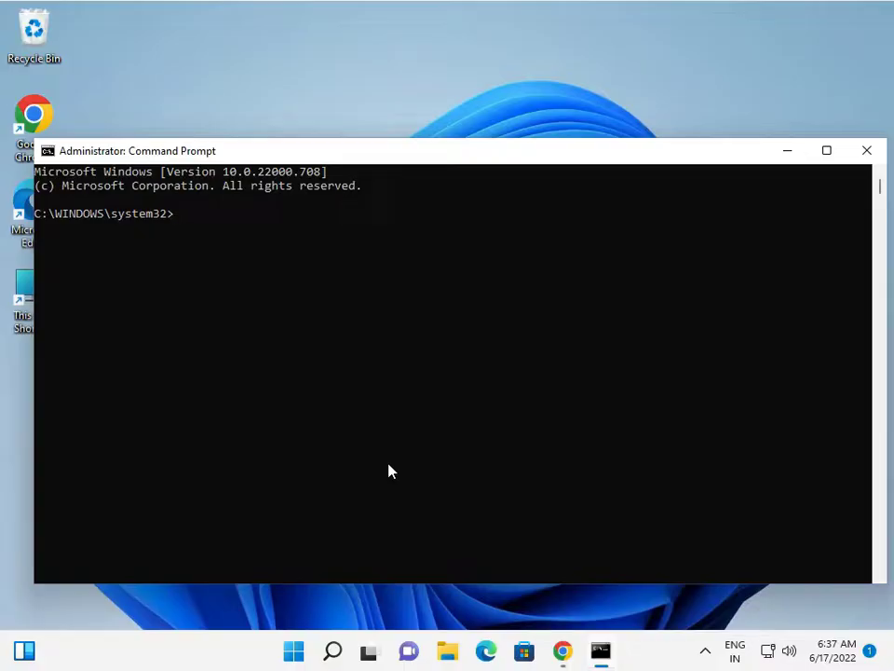
mouse_move(321, 358)
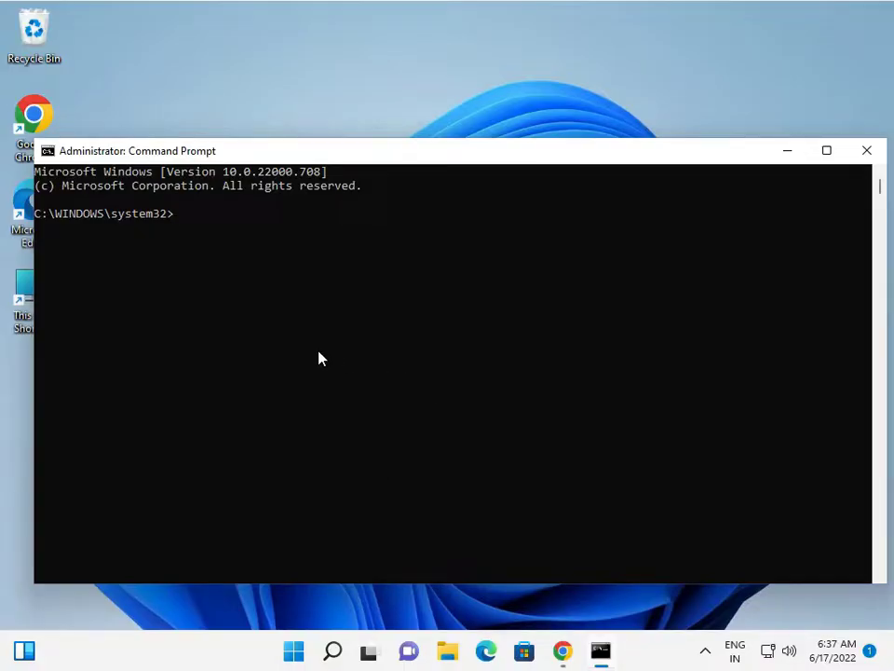
- Flush the DNS cache with ipconfig /flushdns, then try ipconfig /registerdns
text(ipconfig /flushdns)
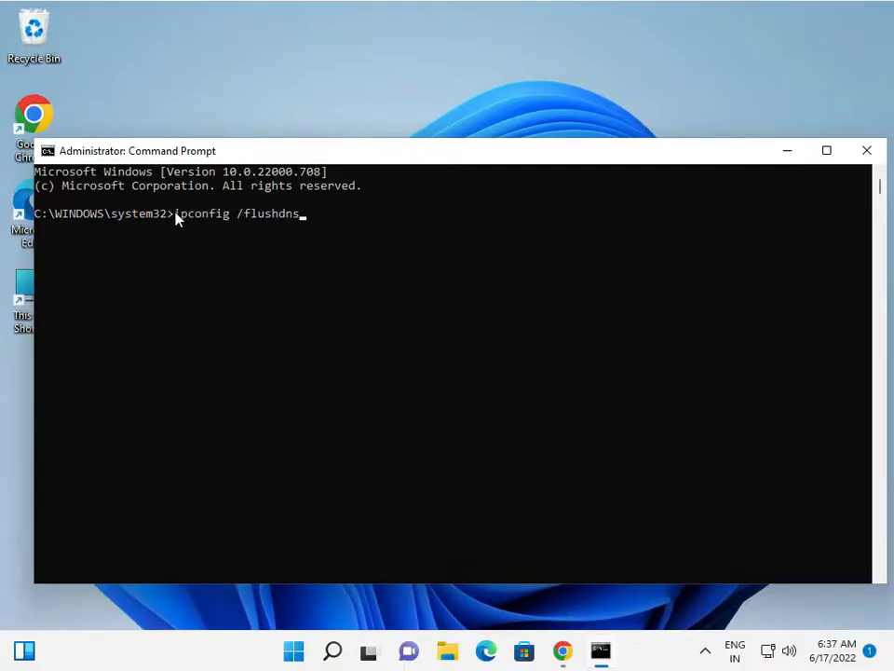
key(Enter)
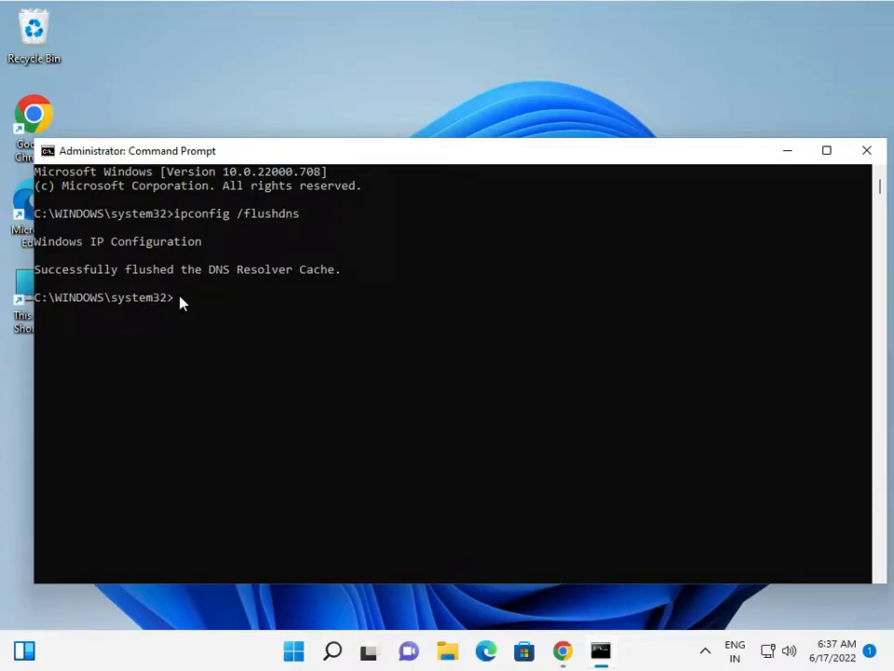
text(ipconfig /registerdns)
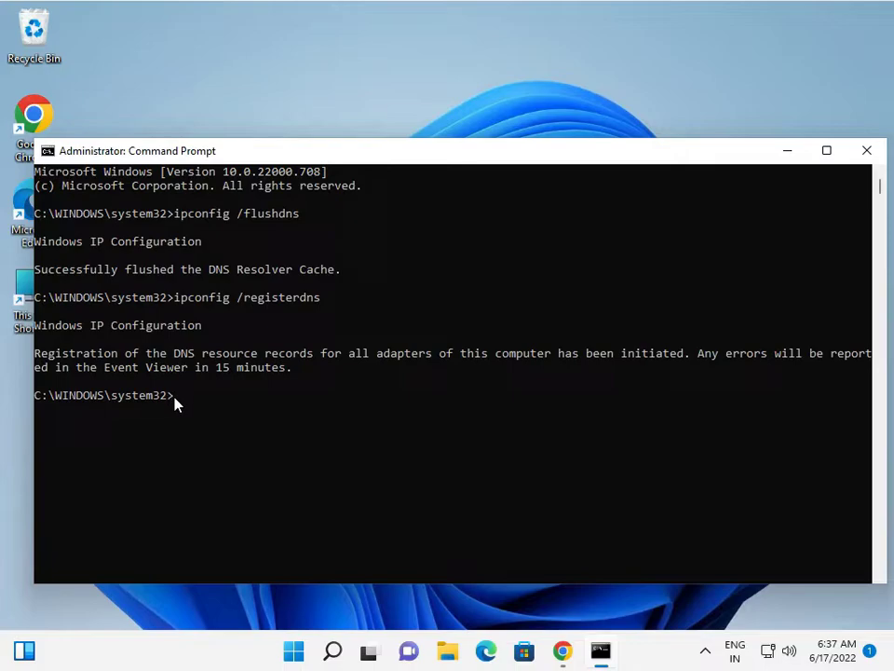
mouse_move(179, 405)
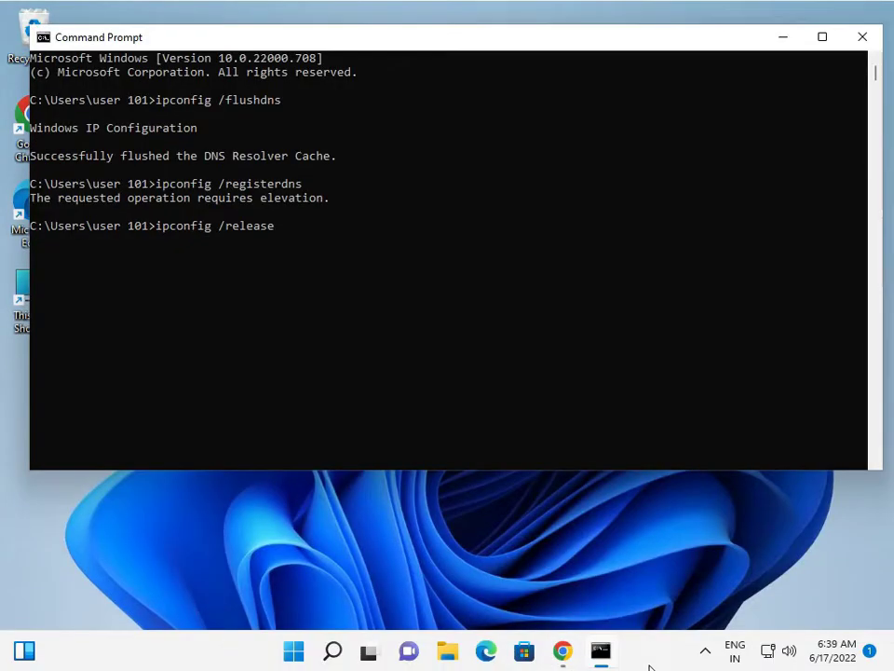
mouse_move(263, 361)
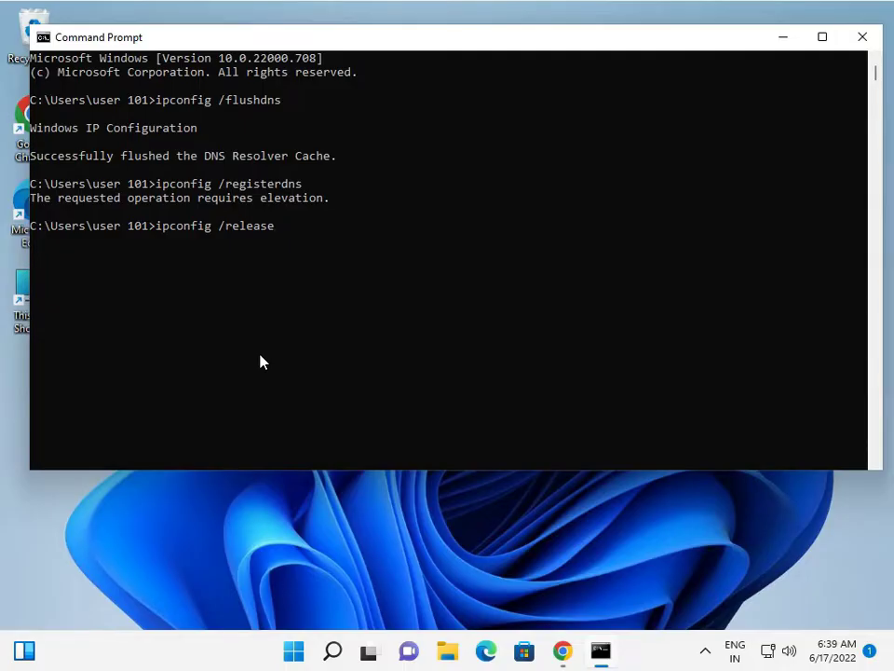
mouse_move(282, 231)
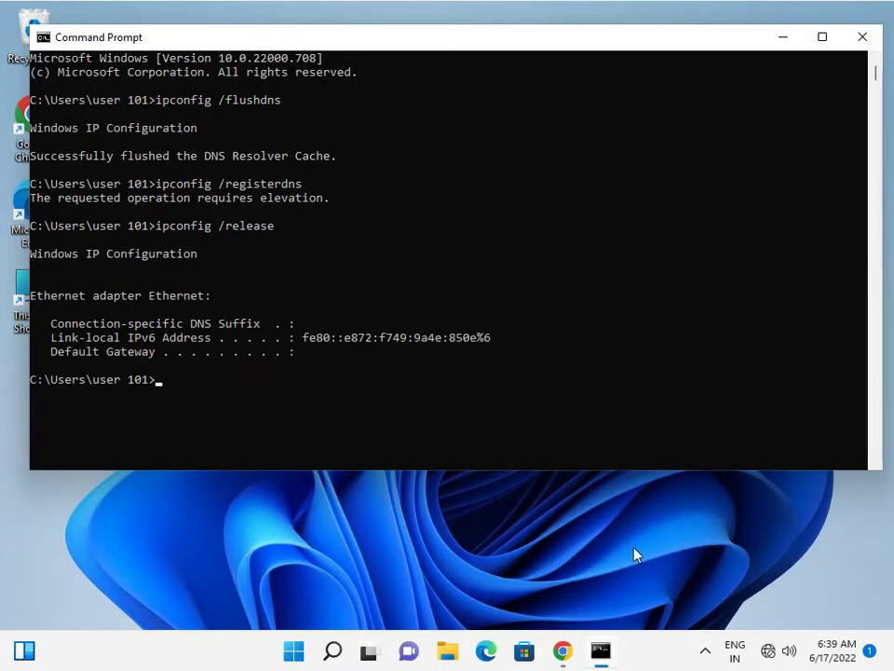
- Renew the IP address with ipconfig /renew and scroll through the output
click(733, 649)
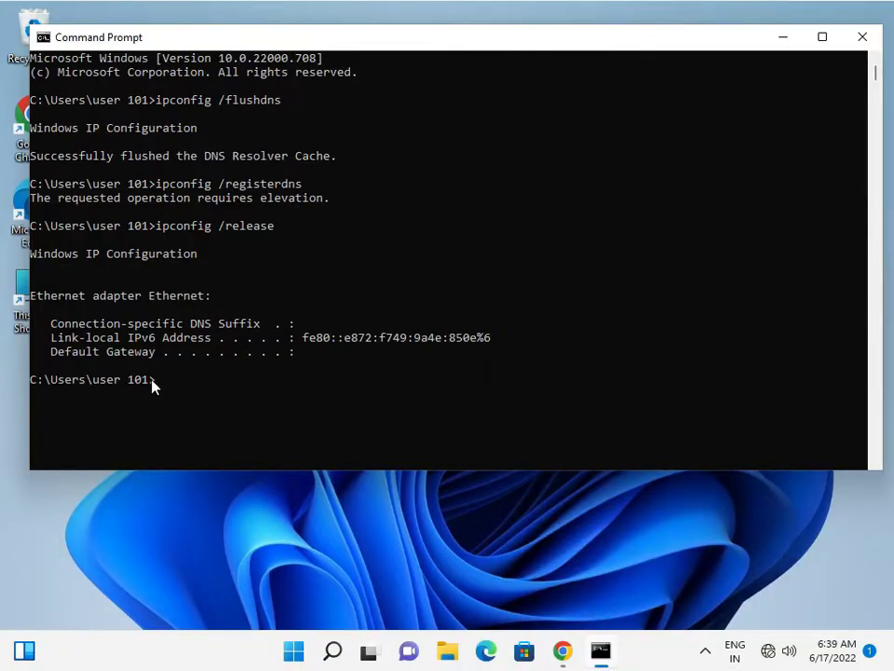
text(ipconfig /renew)
text(netsh winsock rese)
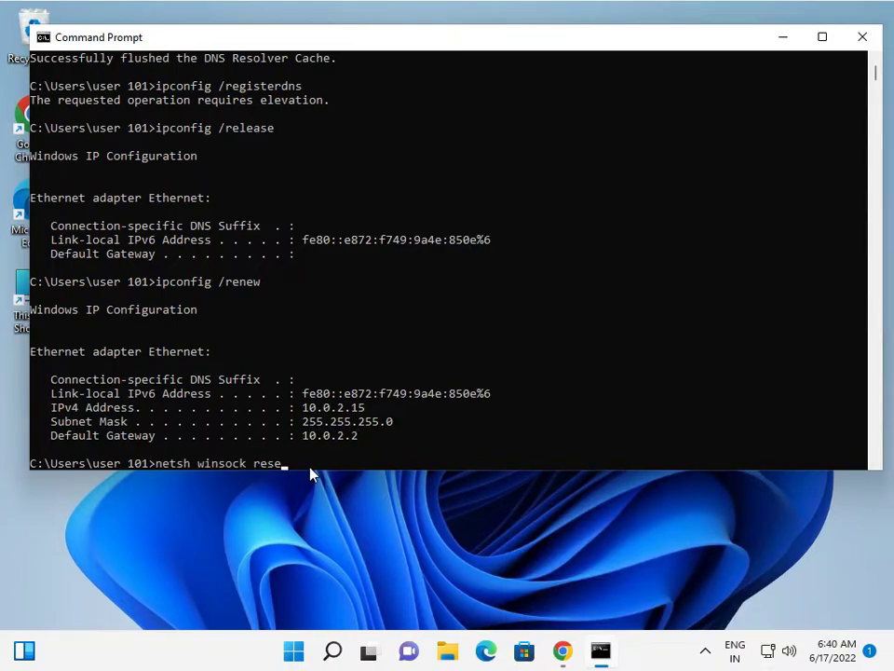
mouse_move(350, 475)
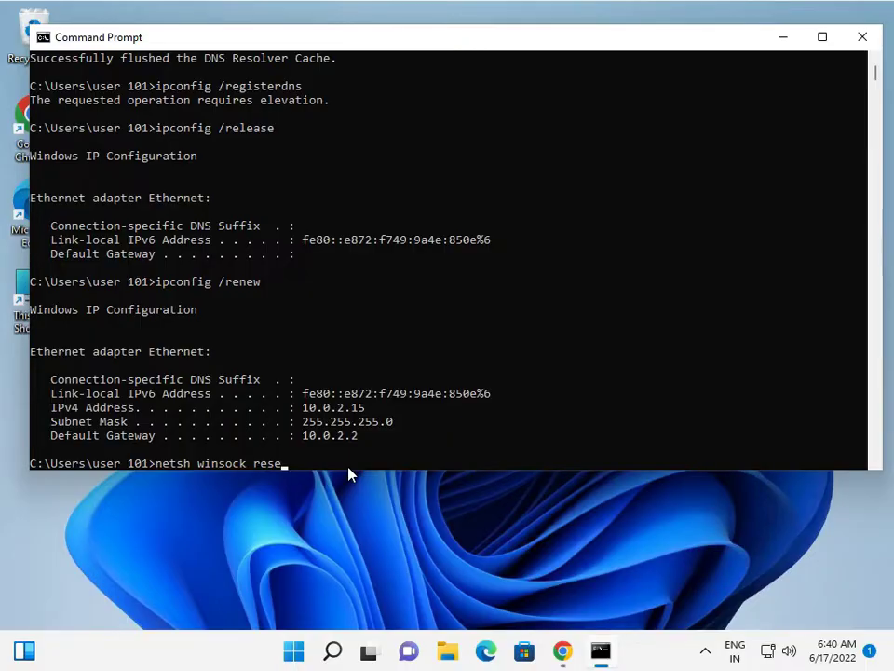
mouse_move(831, 188)
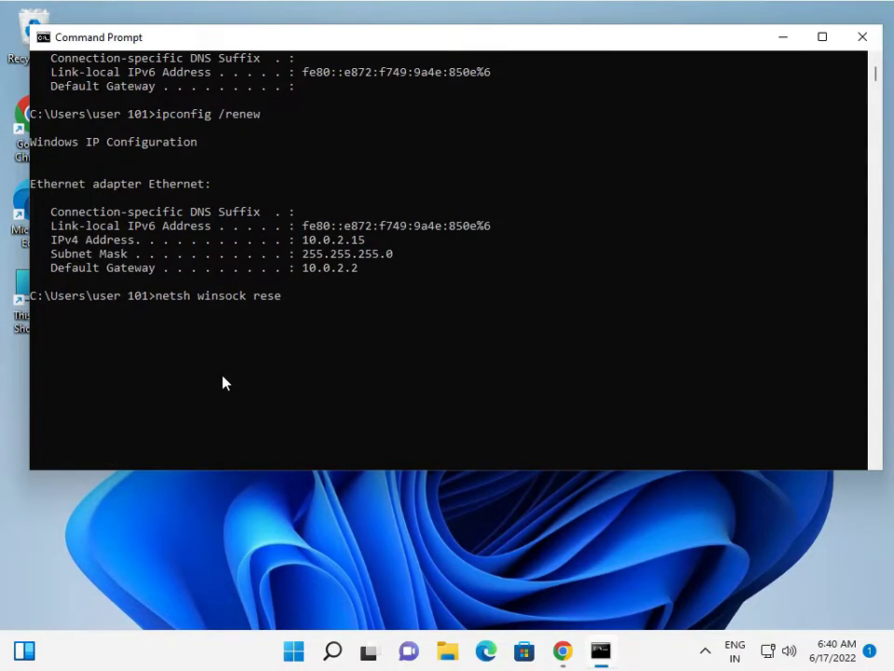
scroll(down, 3)
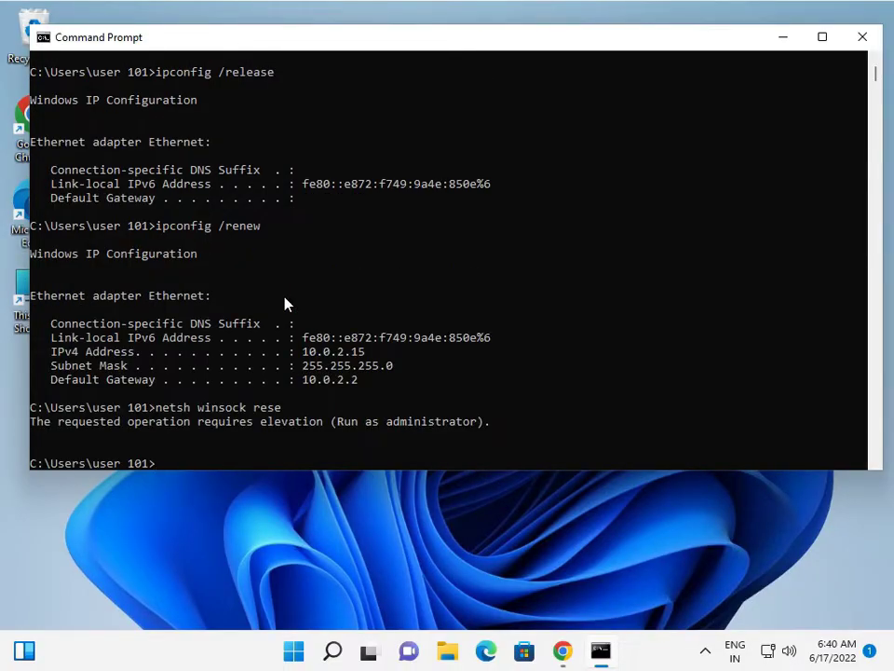
mouse_move(268, 299)
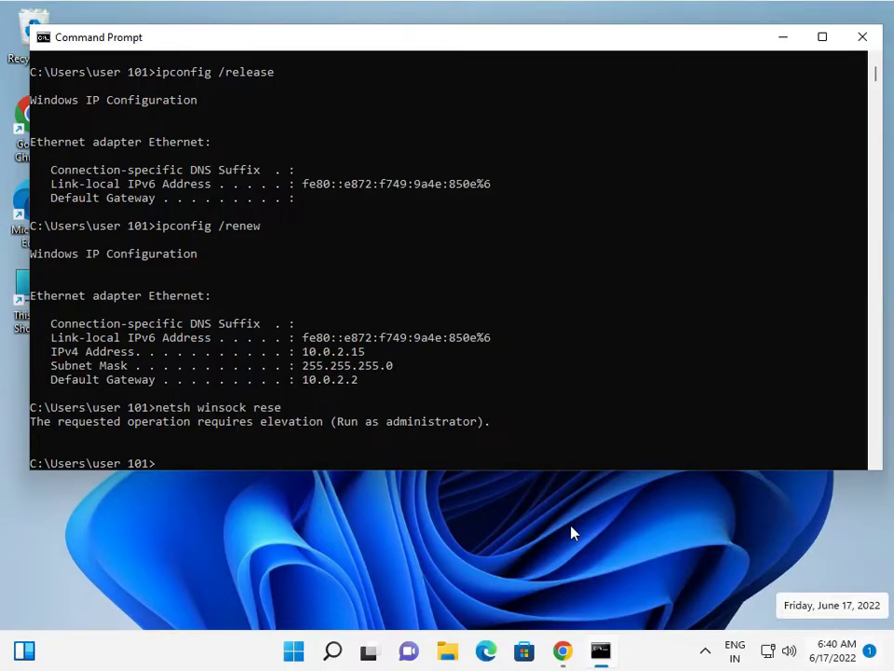
- Close Command Prompt and search the Start menu for 'control Panel'
click(860, 37)
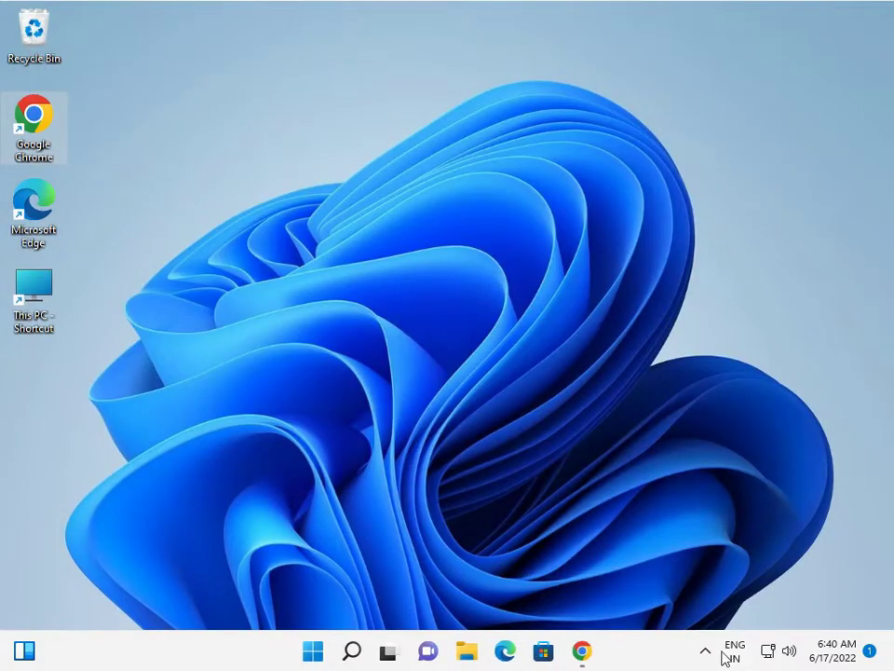
mouse_move(375, 200)
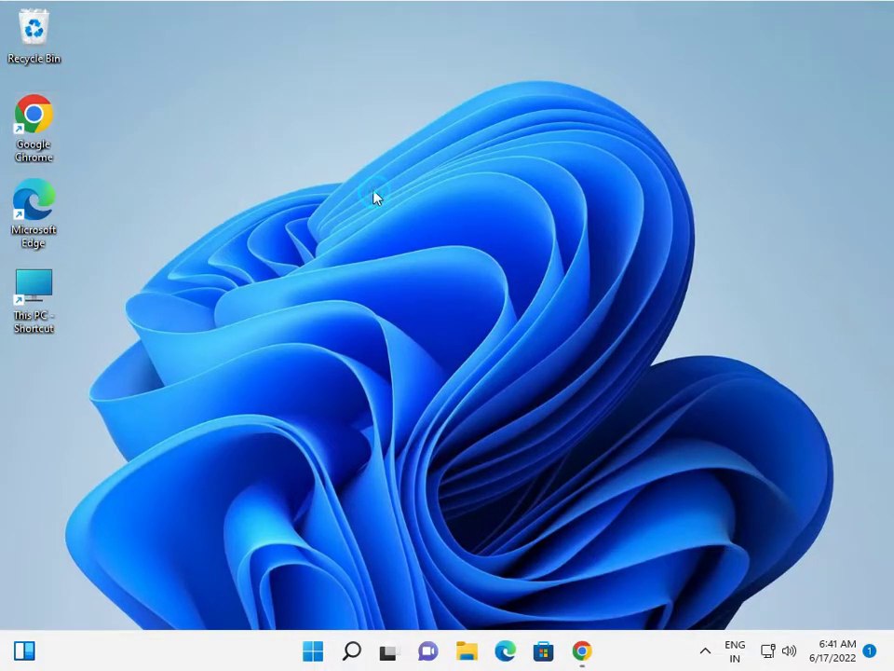
right_click(376, 194)
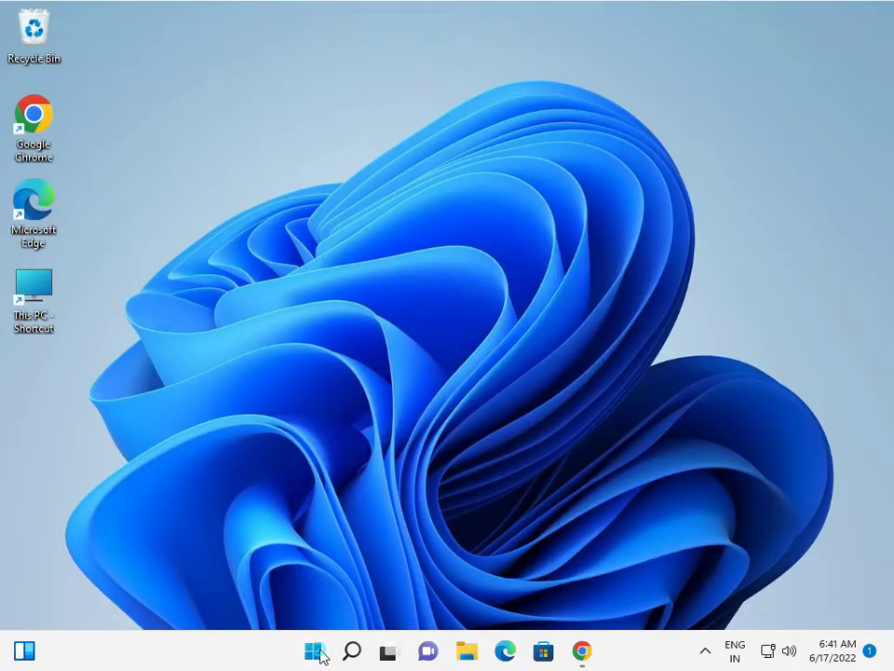
click(314, 650)
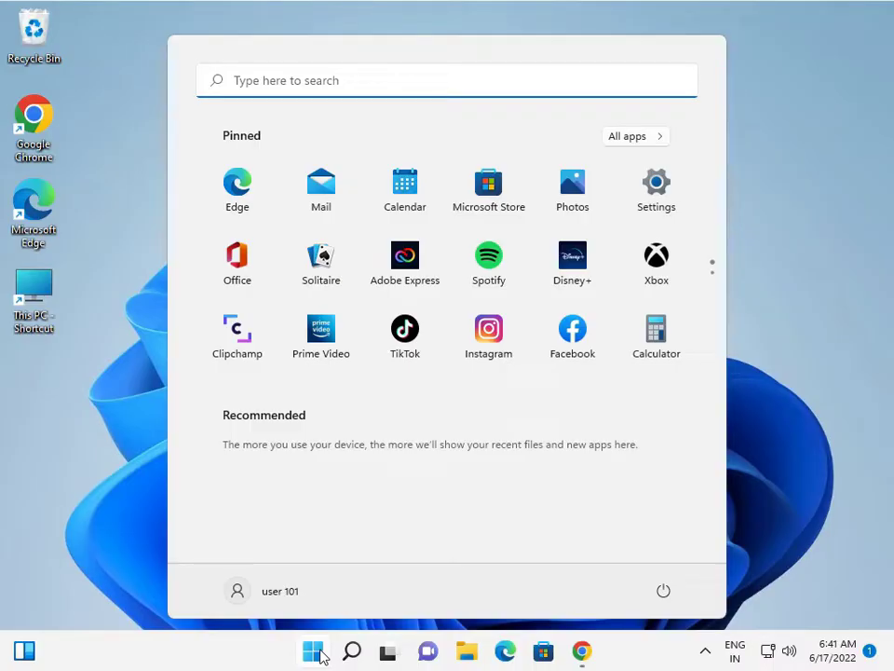
text(control Panel)
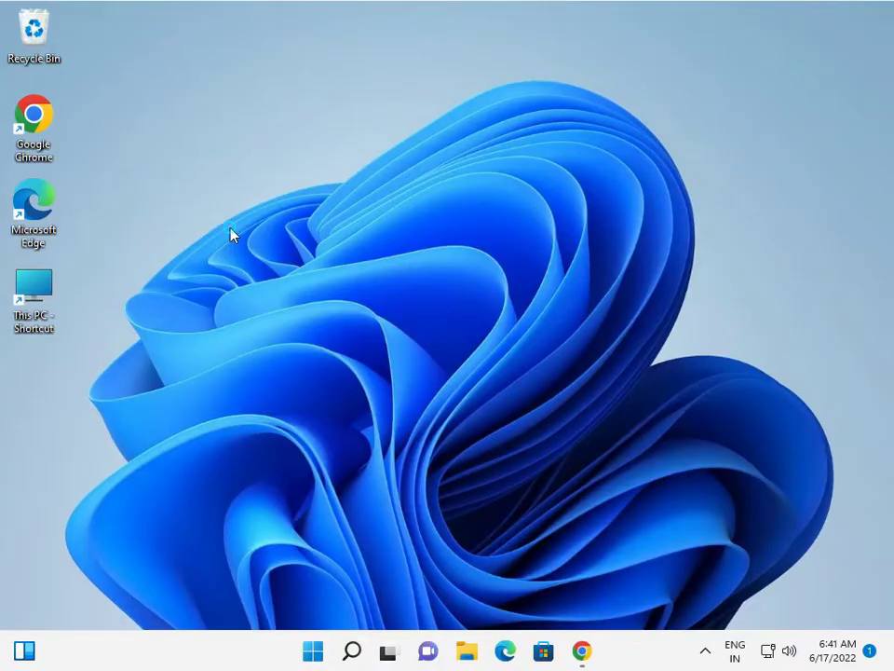
- Go from Control Panel through Network and Sharing Center to the Ethernet connection status
click(601, 650)
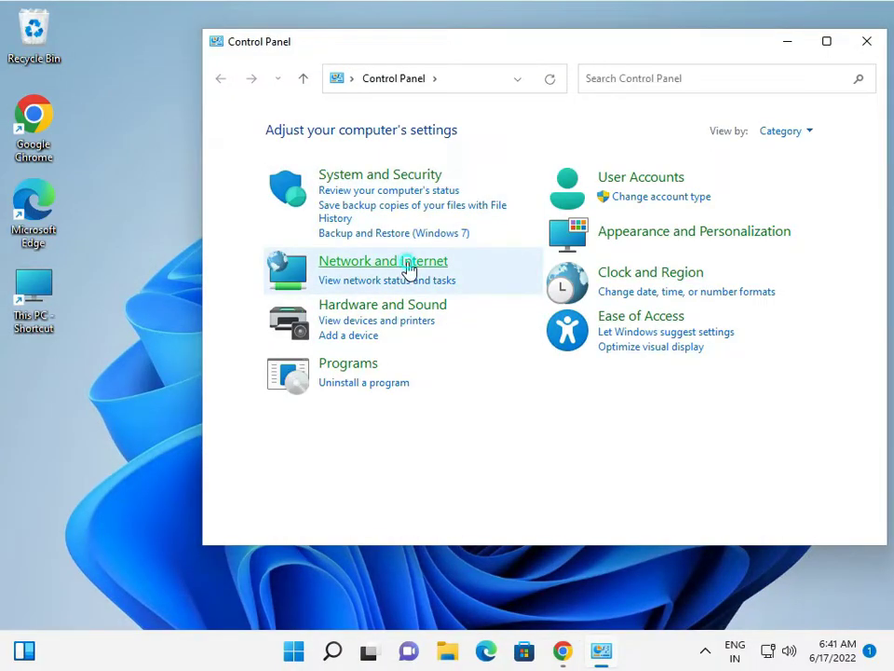
click(383, 261)
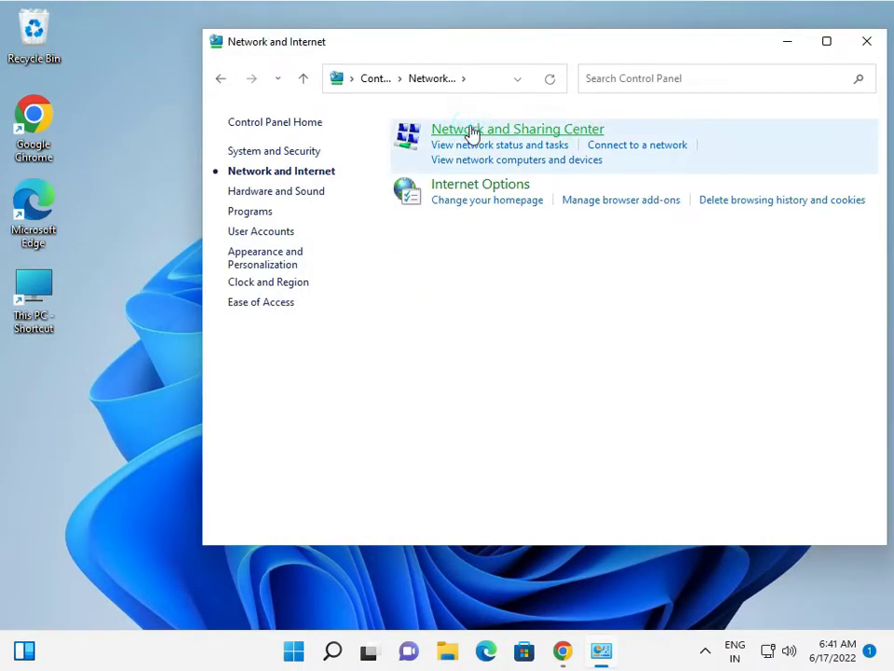
click(517, 129)
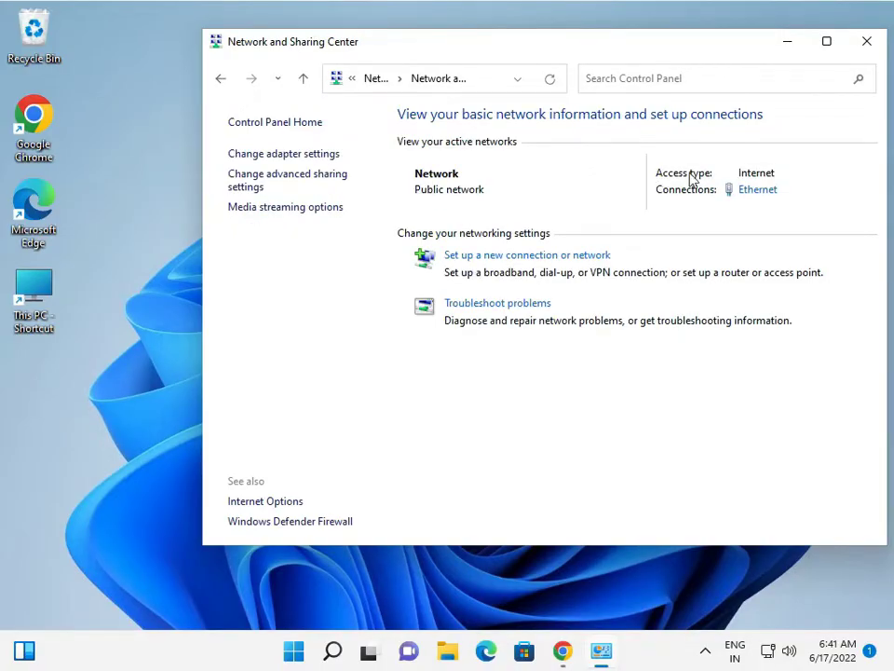
click(757, 189)
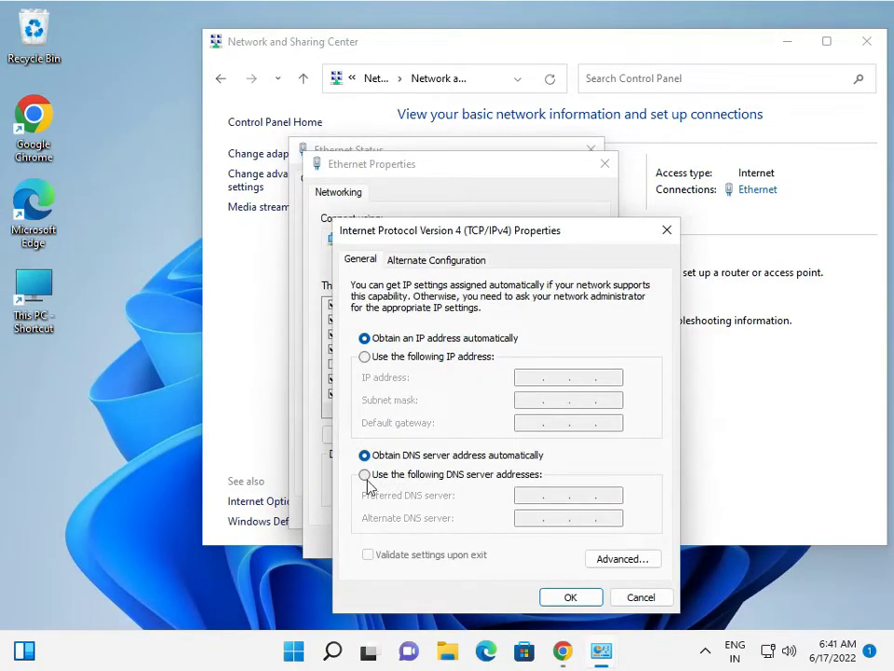
- Enter manual IPv4 DNS servers 8.8.8.8 preferred and 8.8.4.4 alternate, and confirm
click(364, 474)
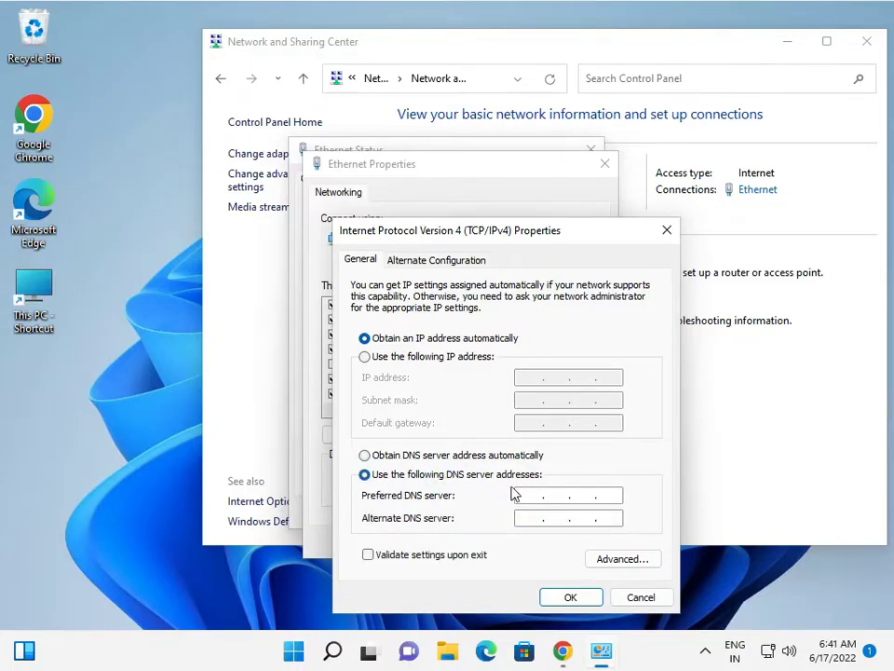
click(549, 494)
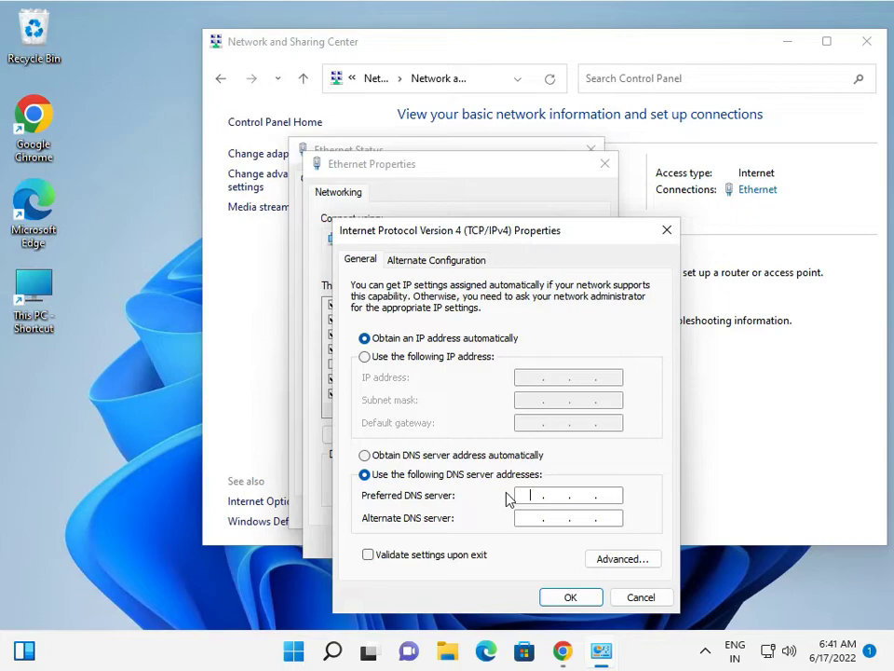
click(545, 495)
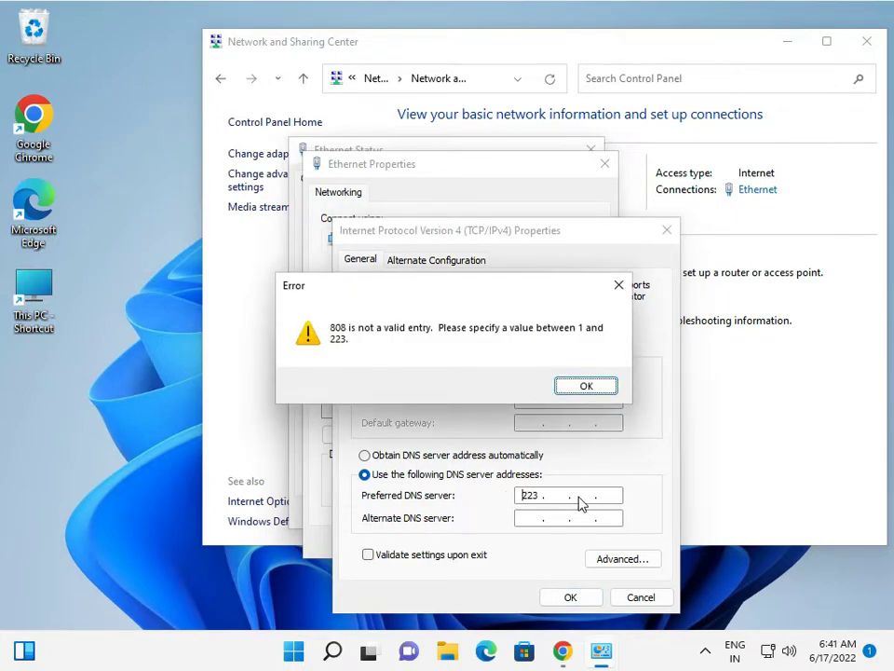
click(586, 385)
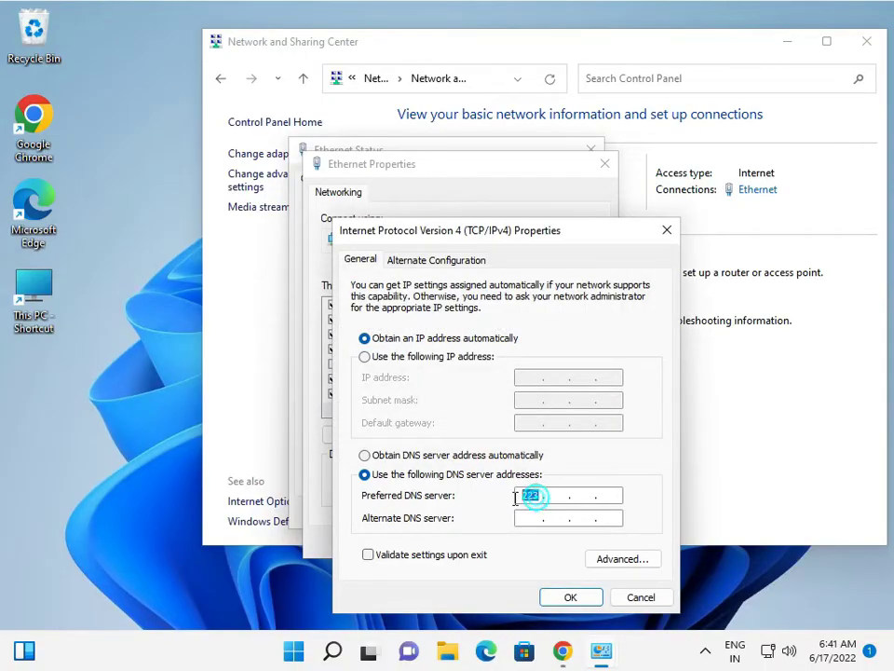
text(8)
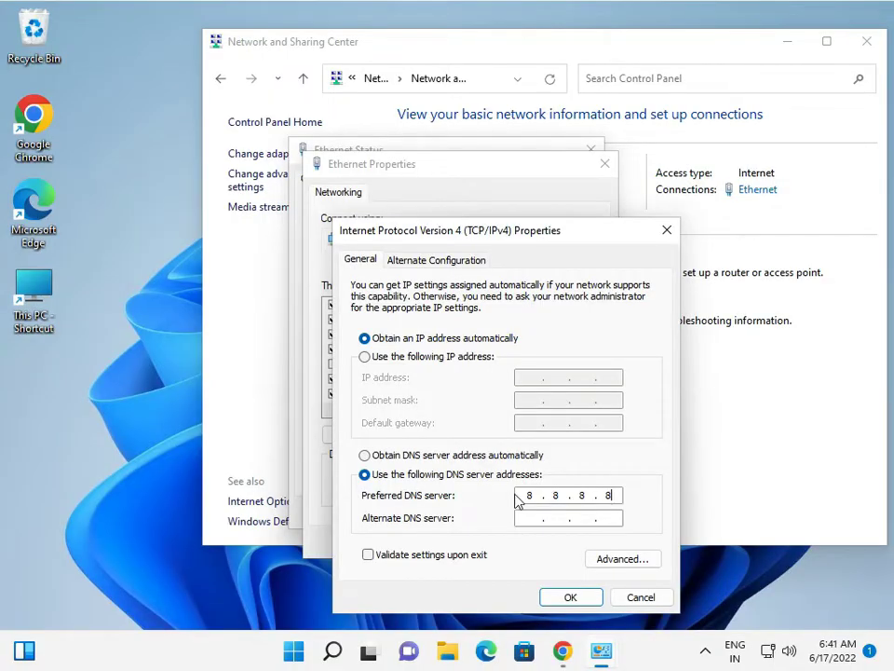
text(8 . 8 . 4 . 4)
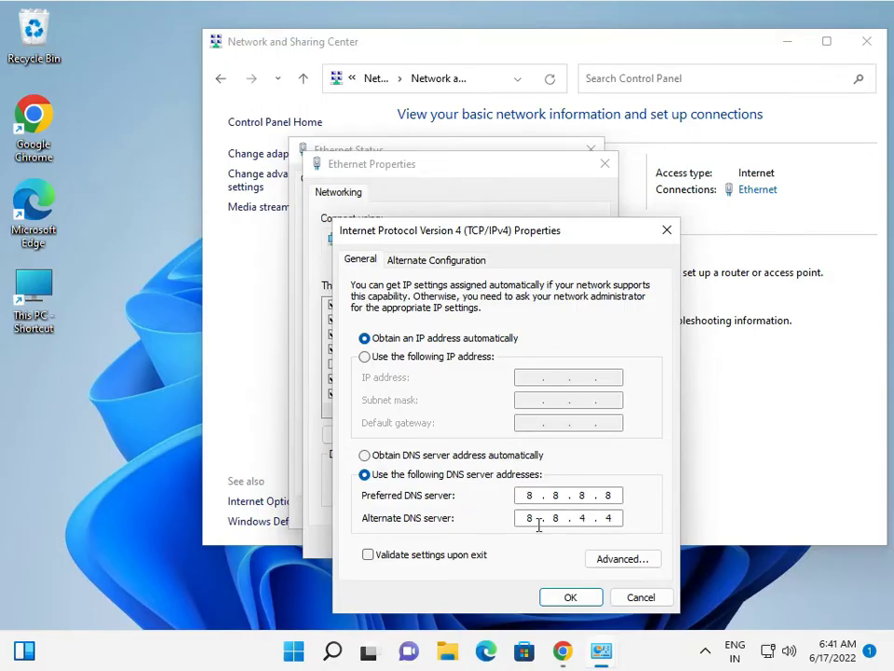
click(570, 597)
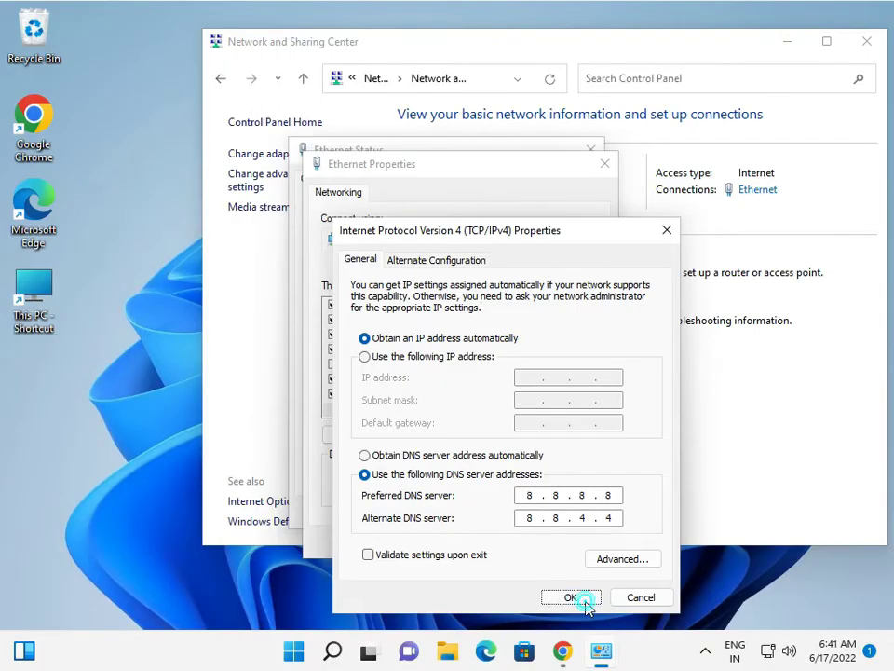
- Confirm Ethernet Properties, then close Ethernet Status and Network and Sharing Center
click(571, 598)
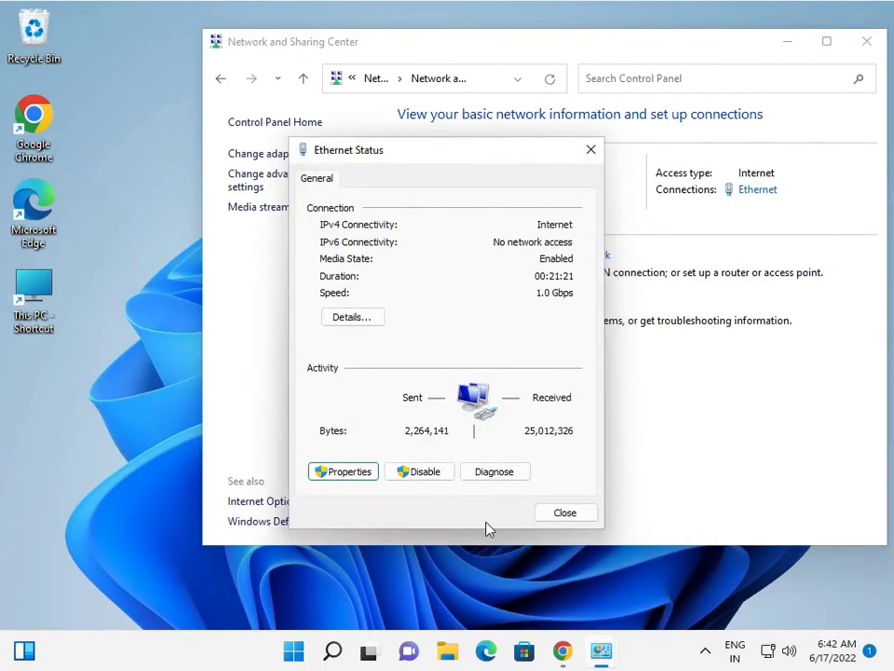
click(564, 512)
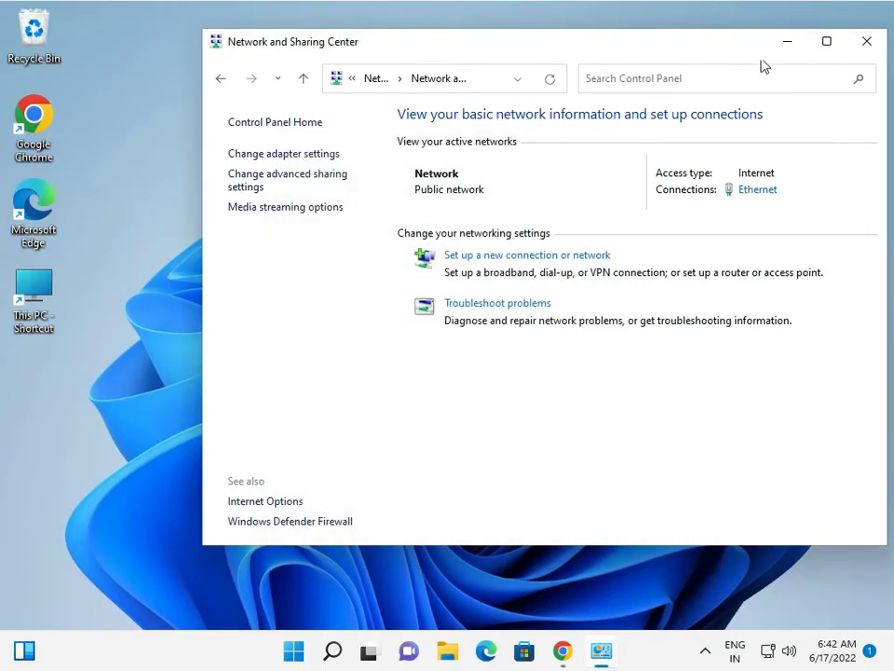
click(865, 41)
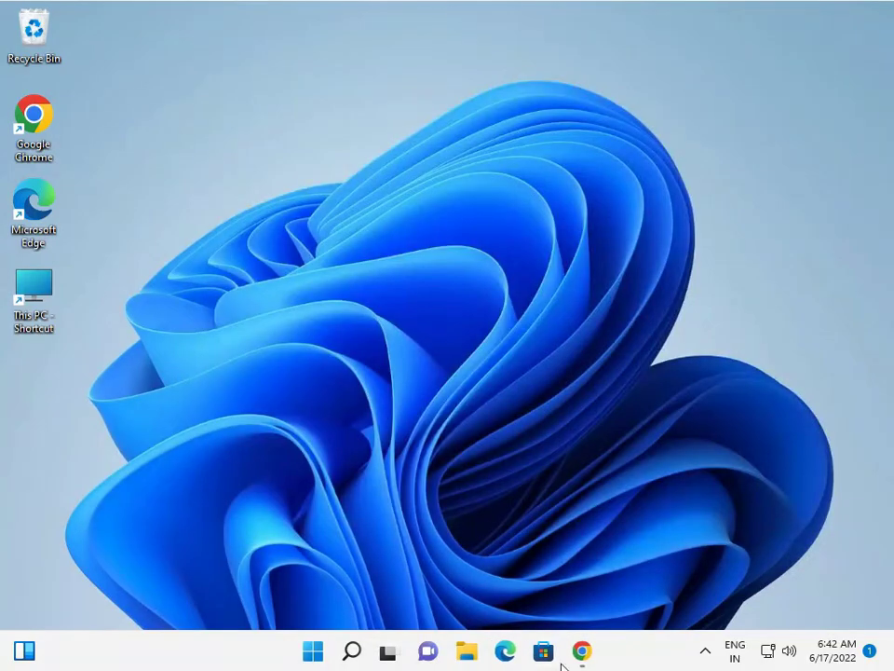